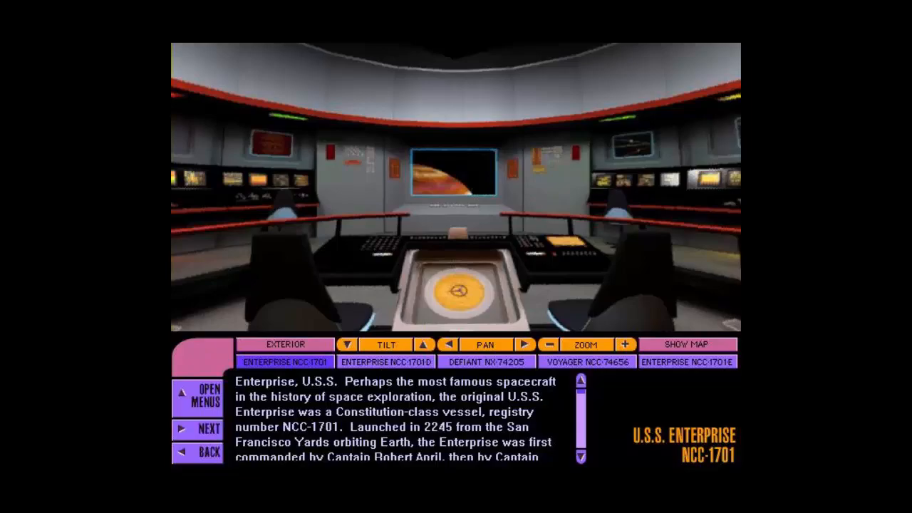
- Load the U.S.S. Enterprise NCC-1701 bridge view with its history description
left_click(485, 361)
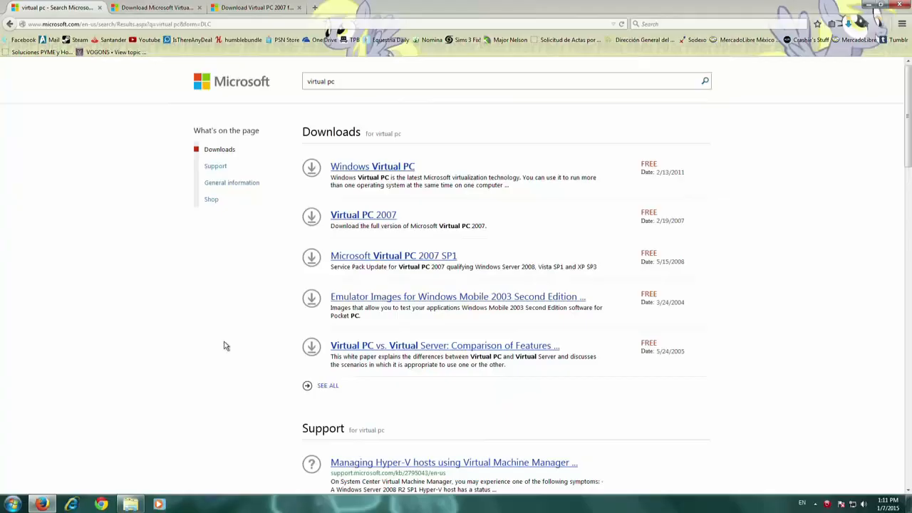
mouse_move(252, 318)
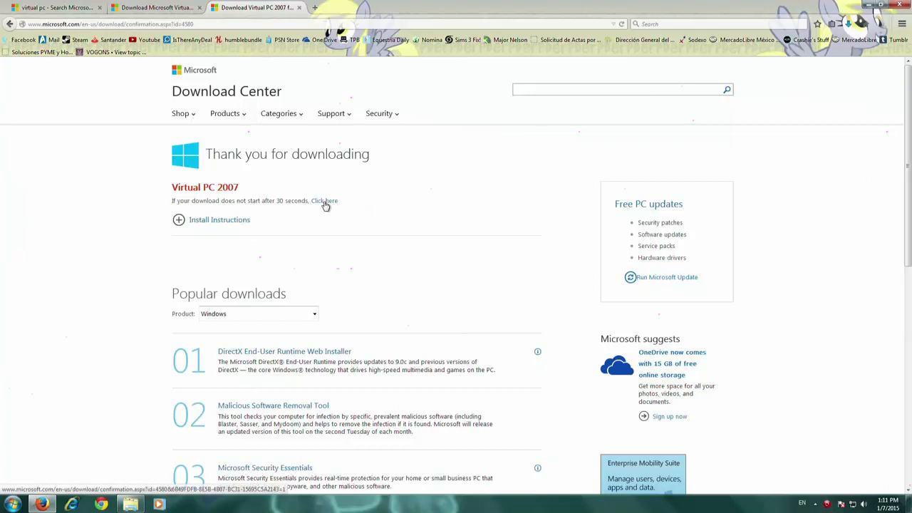
- Show the manual file list for the Virtual PC 2007 download
left_click(325, 200)
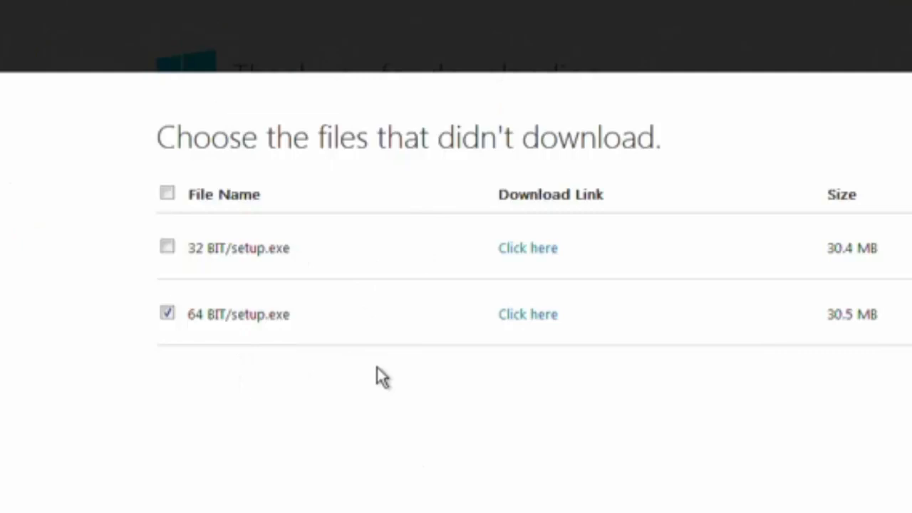
mouse_move(264, 346)
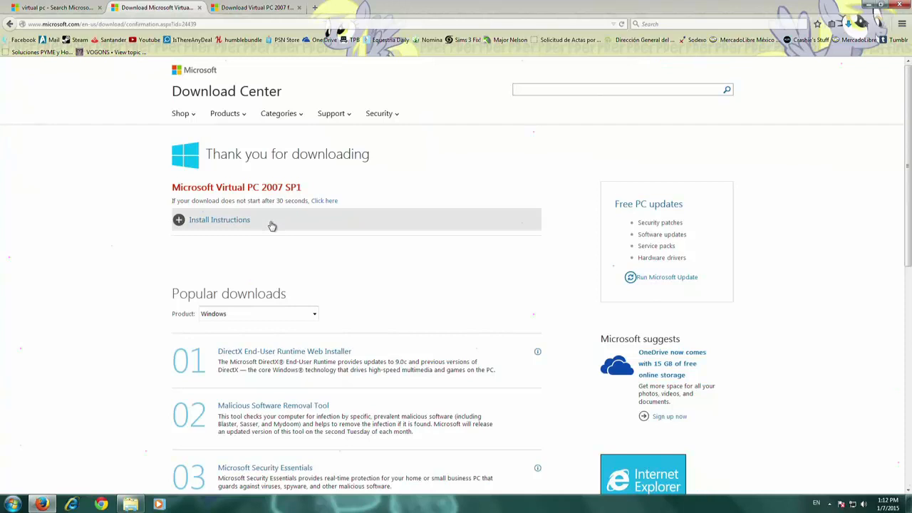
left_click(848, 24)
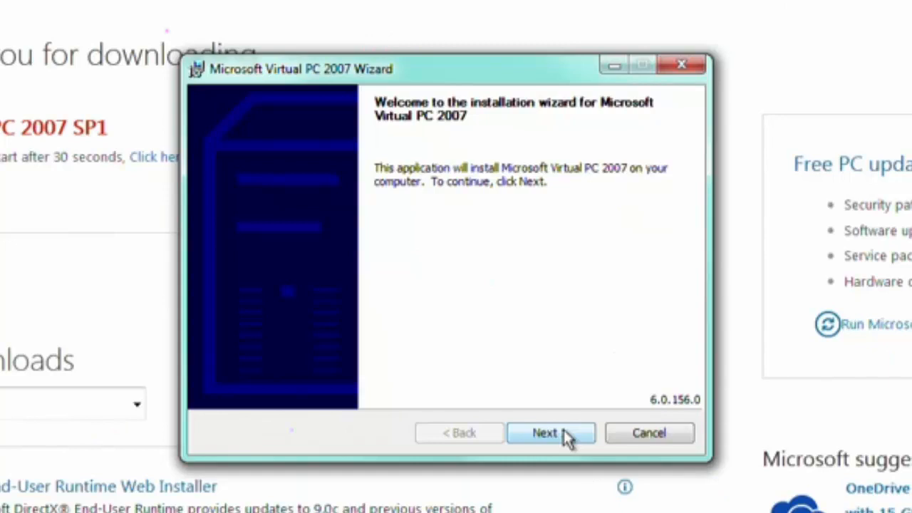
- Accept the license and customer information, install Virtual PC 2007 to the default folder, and finish
left_click(550, 432)
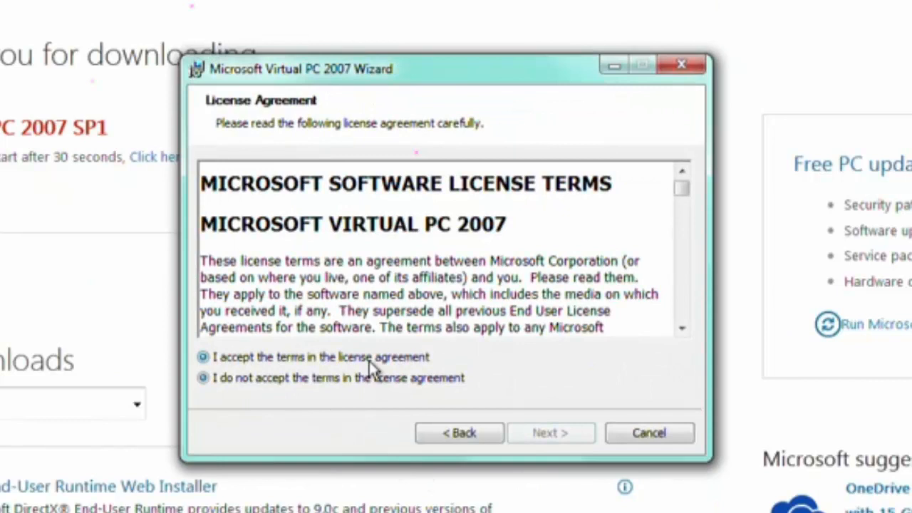
left_click(550, 433)
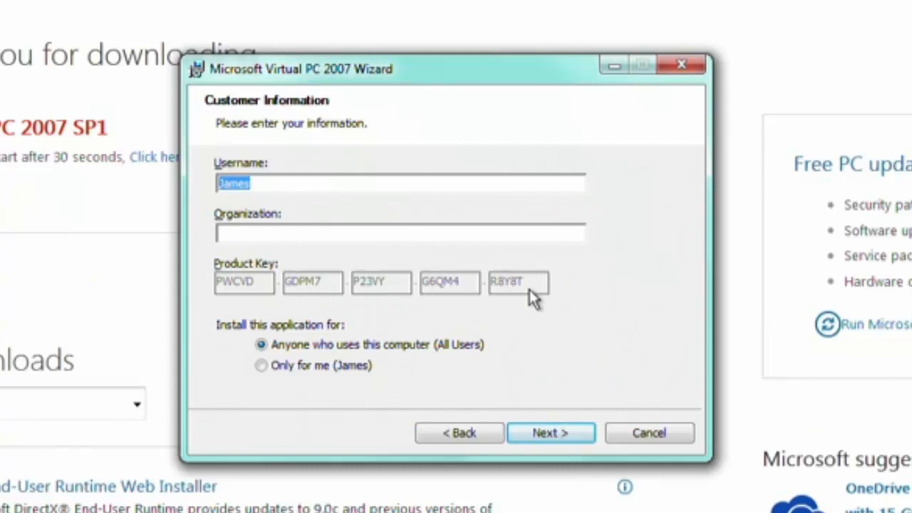
left_click(550, 433)
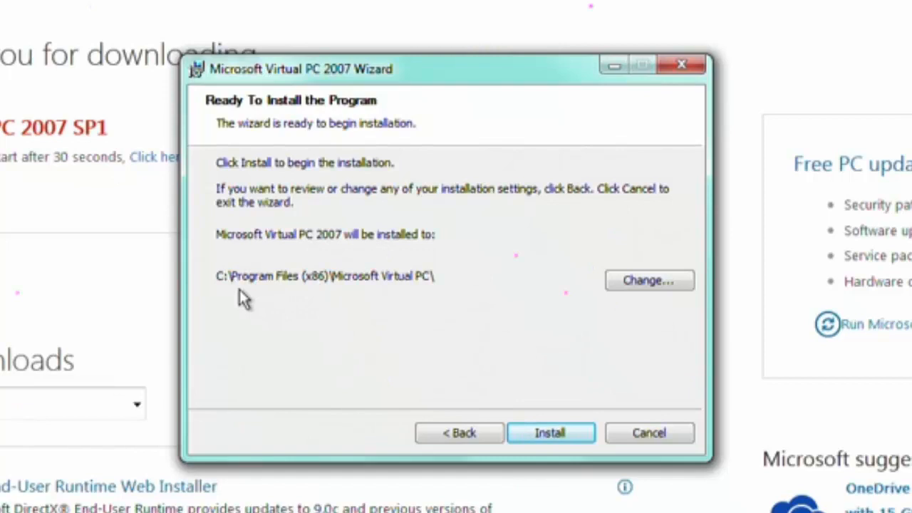
mouse_move(357, 322)
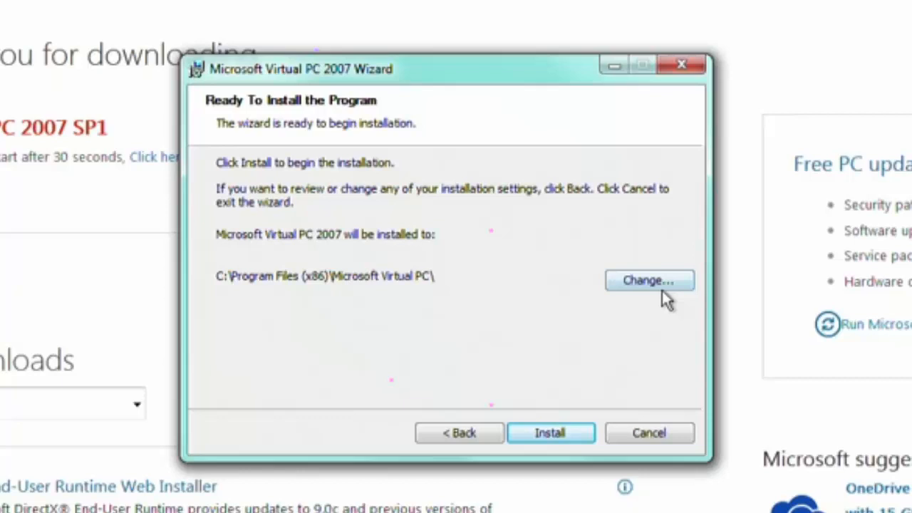
left_click(549, 433)
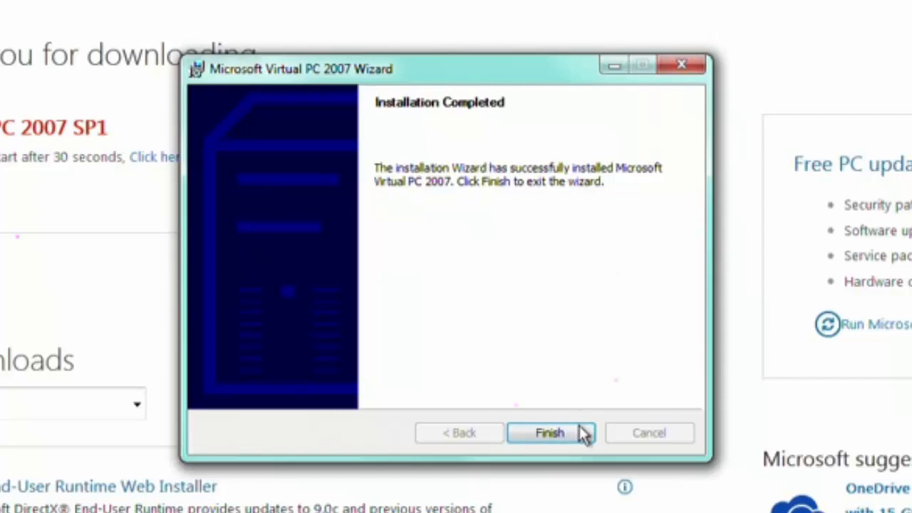
left_click(550, 432)
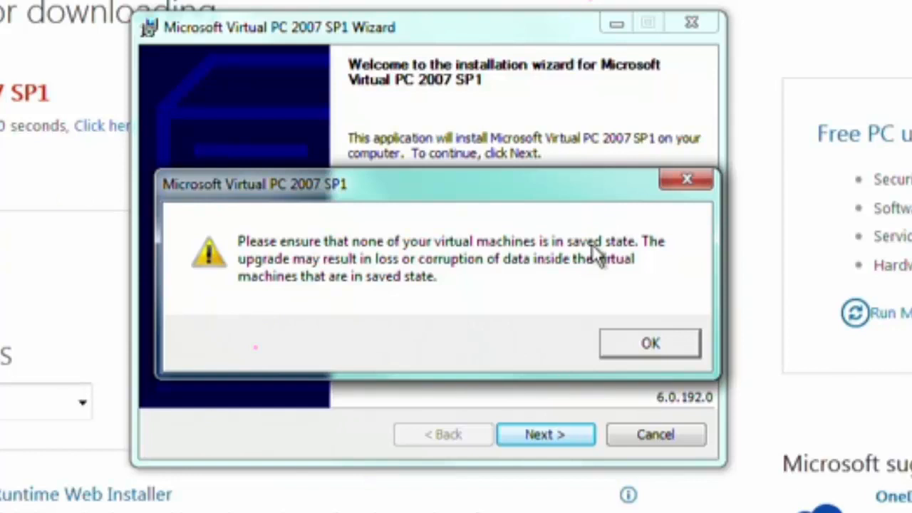
mouse_move(585, 260)
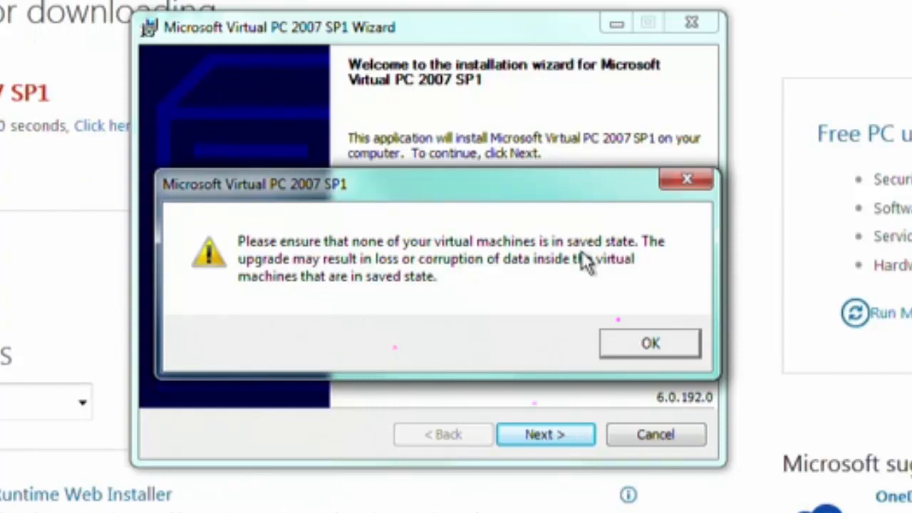
mouse_move(659, 263)
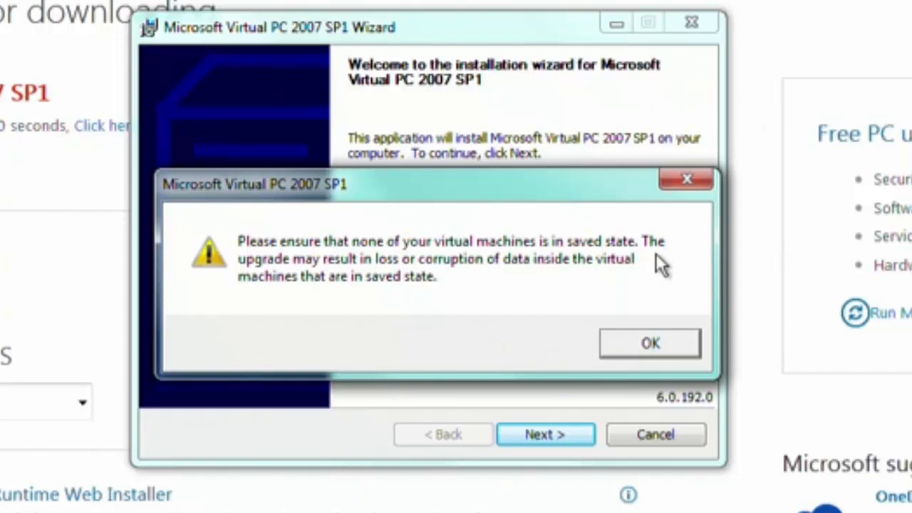
- Dismiss the saved-state warning, accept the SP1 license, and finish the SP1 update
left_click(649, 343)
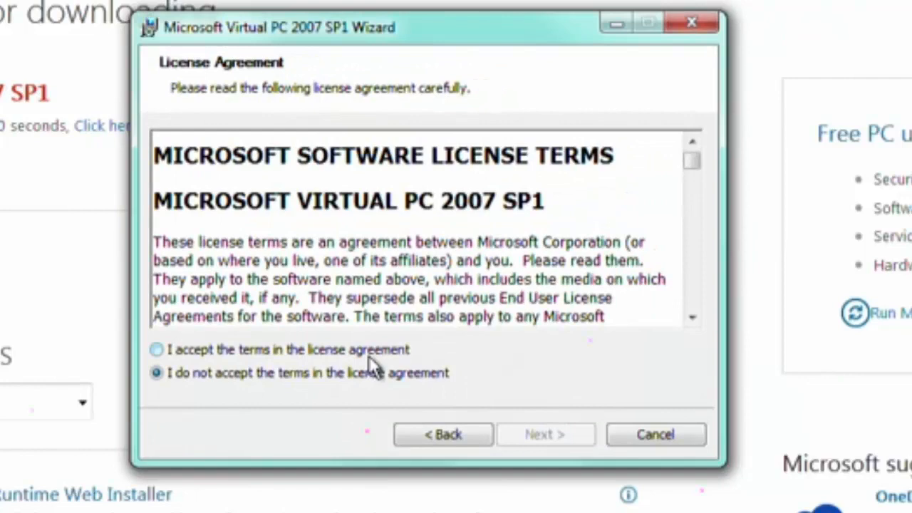
left_click(545, 434)
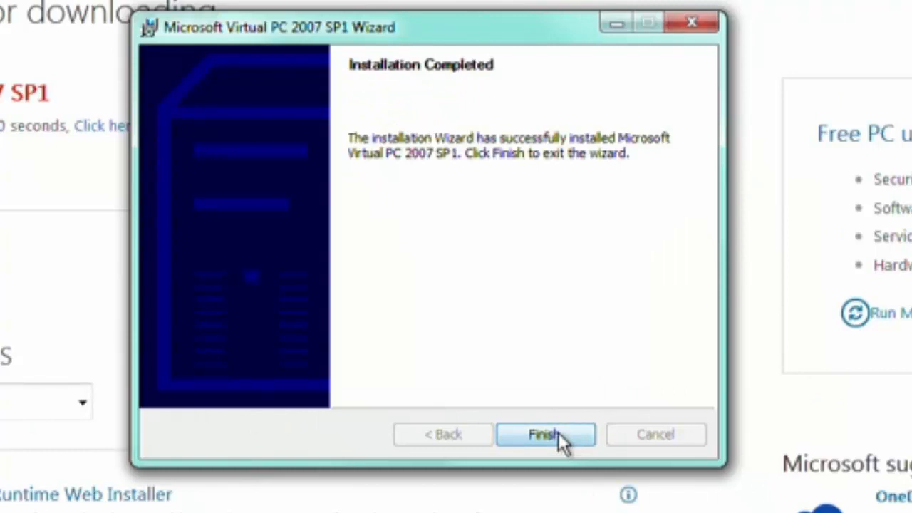
left_click(545, 434)
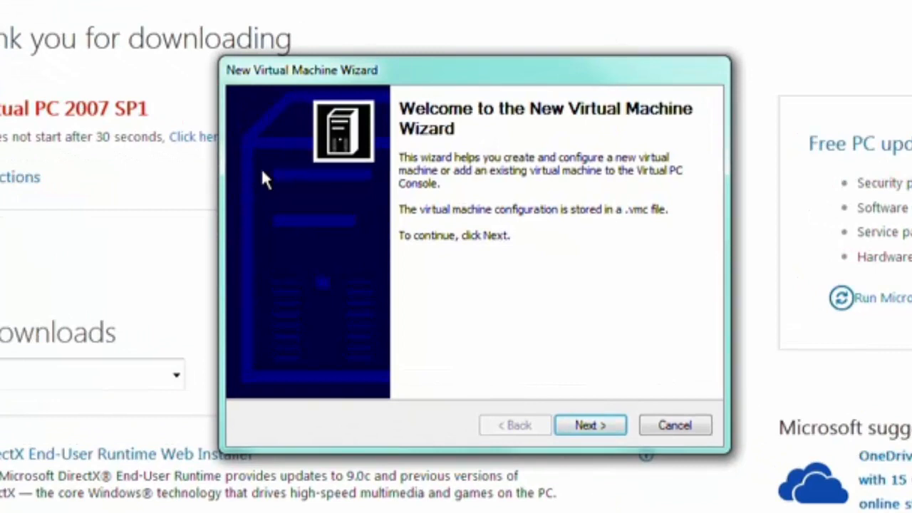
- Proceed through the wizard welcome with 'Create a virtual machine' selected
left_click(590, 425)
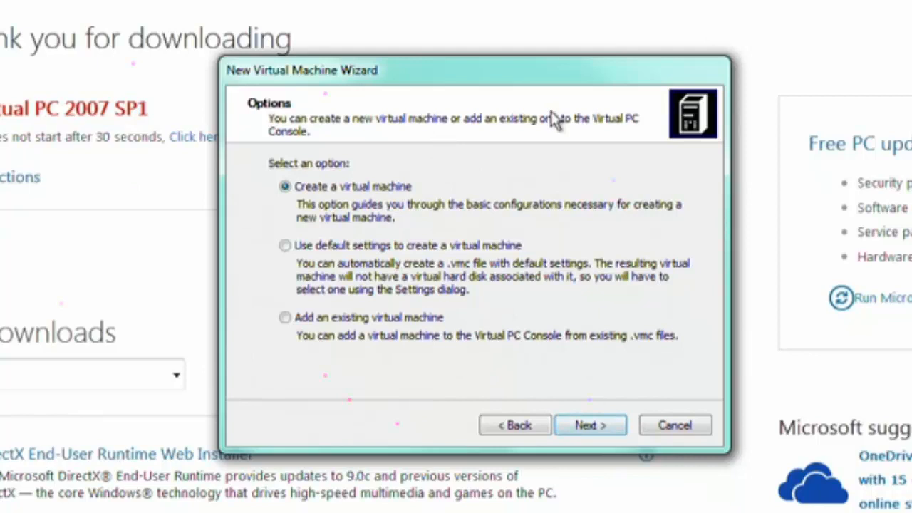
mouse_move(531, 166)
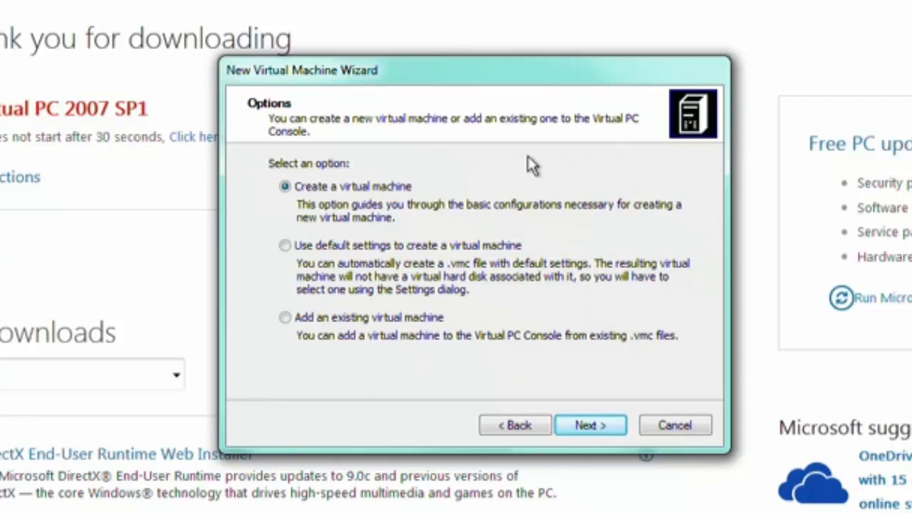
left_click(590, 425)
type("W")
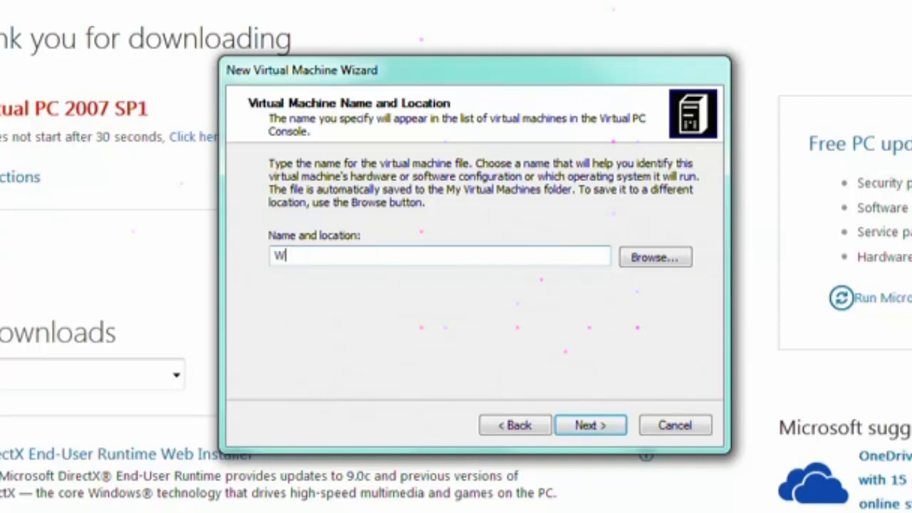
- Name the machine 'Windows 98 SE' and save its configuration in C:\Virtual machines
type("indows 98")
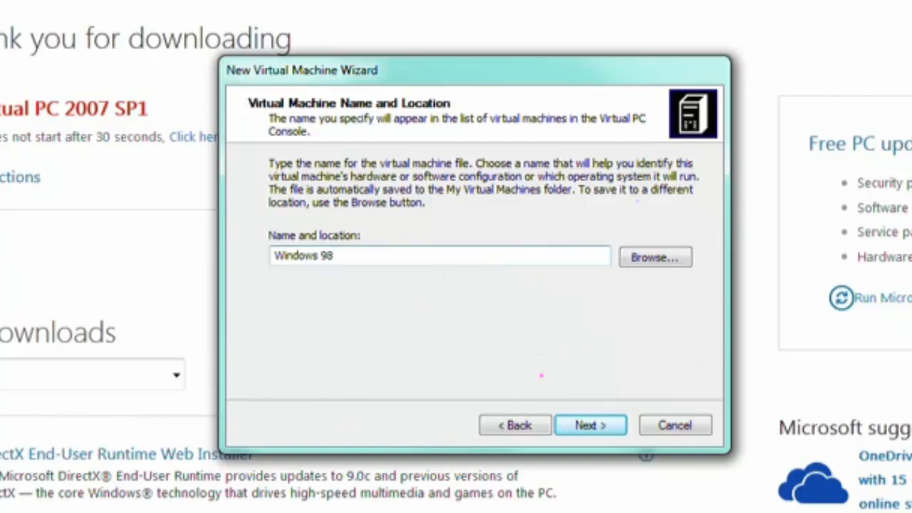
type("SE")
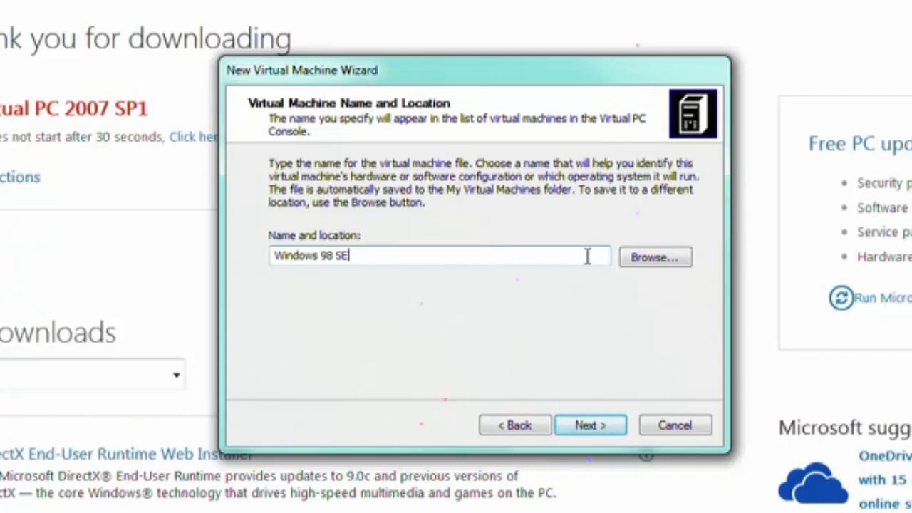
left_click(654, 257)
type("Vi")
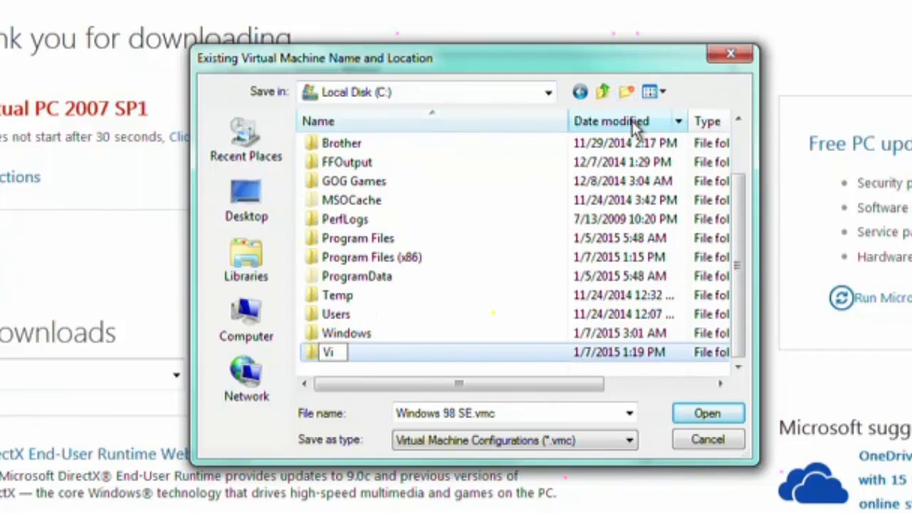
double_click(339, 352)
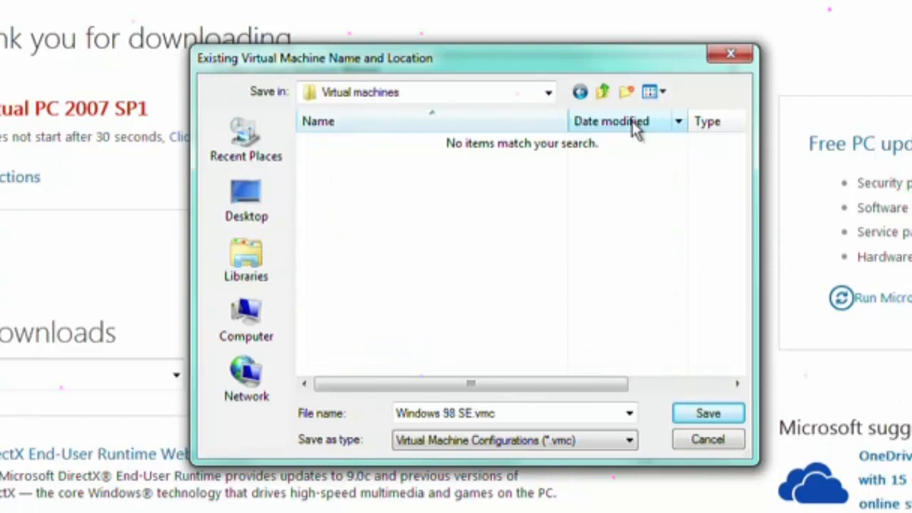
left_click(707, 413)
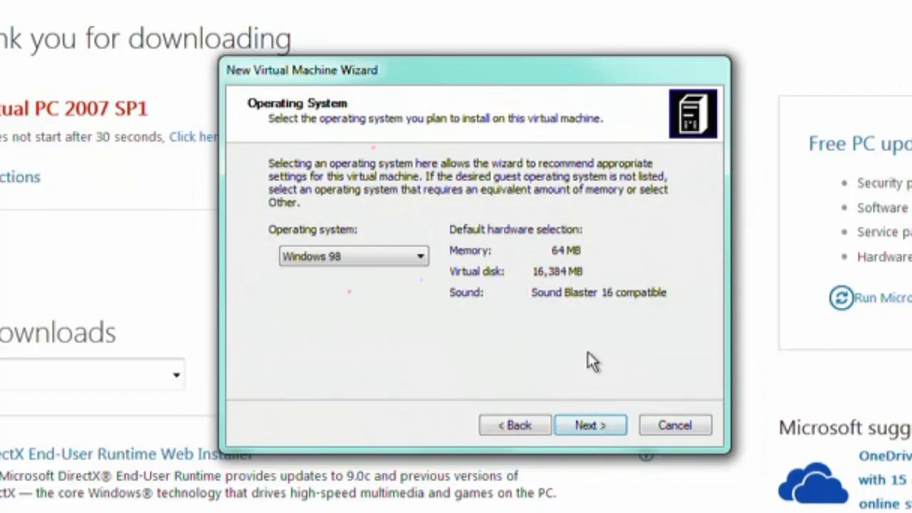
- Keep Windows 98 with 64 MB memory and create a new 16,384 MB virtual hard disk at the default path
left_click(589, 424)
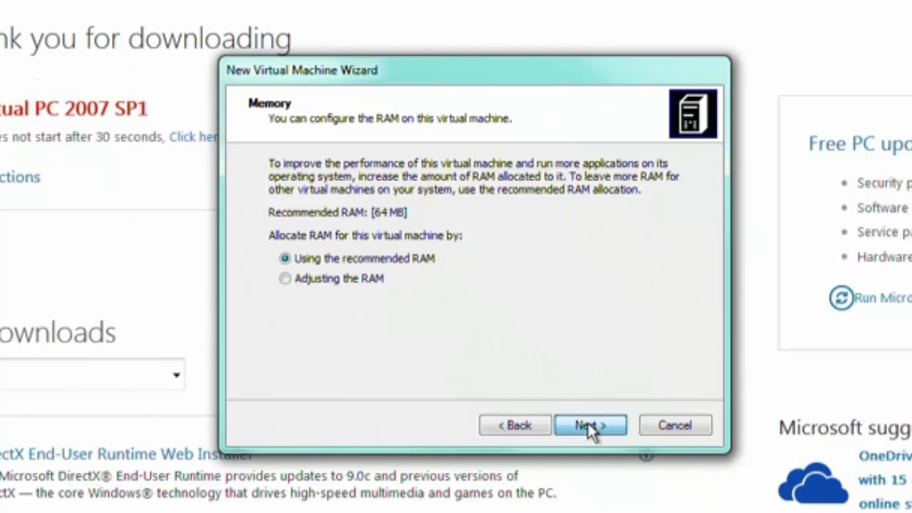
left_click(590, 425)
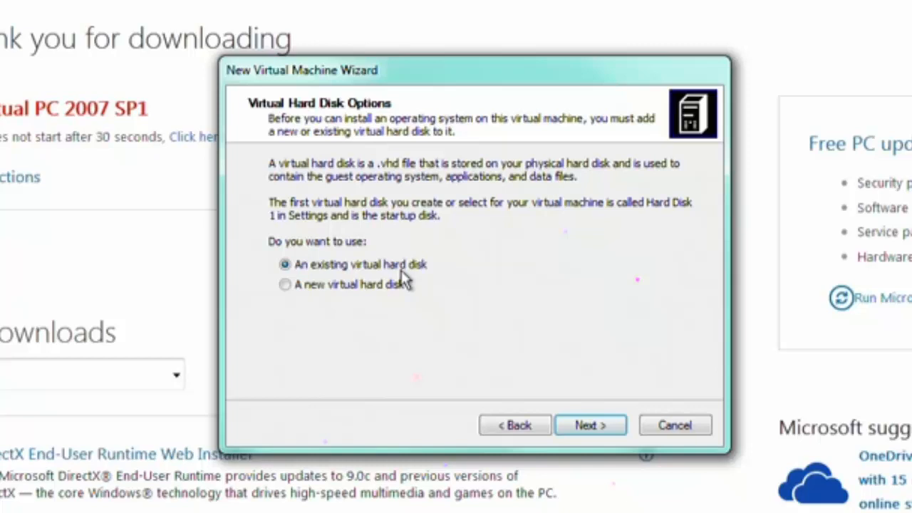
mouse_move(385, 320)
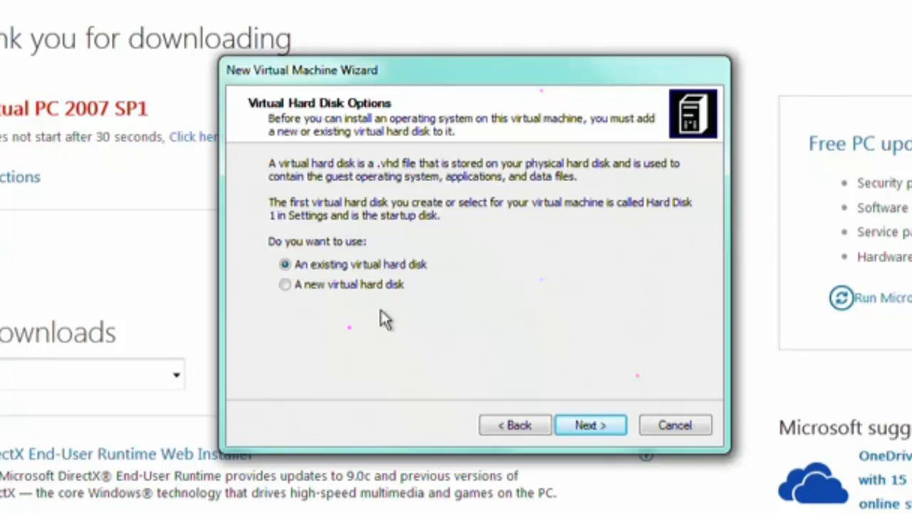
left_click(590, 425)
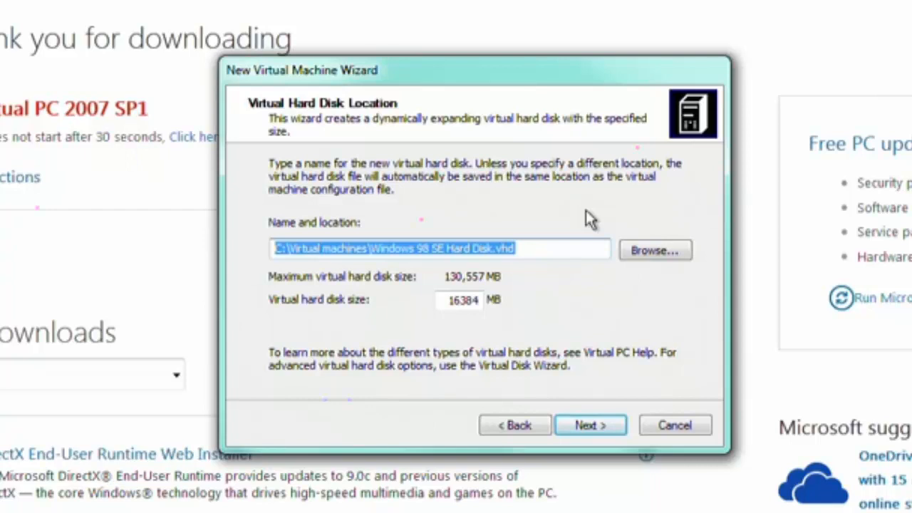
left_click(590, 425)
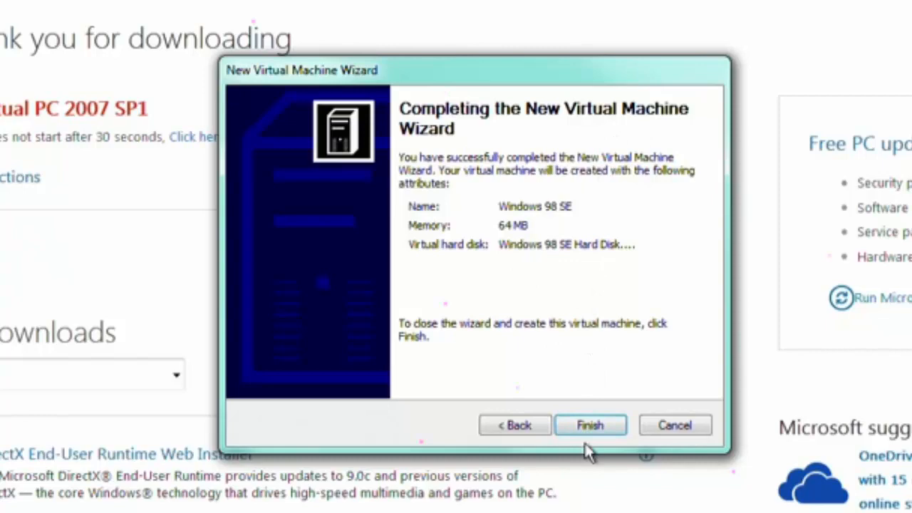
- Finish creating the Windows 98 SE machine, start it from the console, and reach the CD menu
left_click(590, 425)
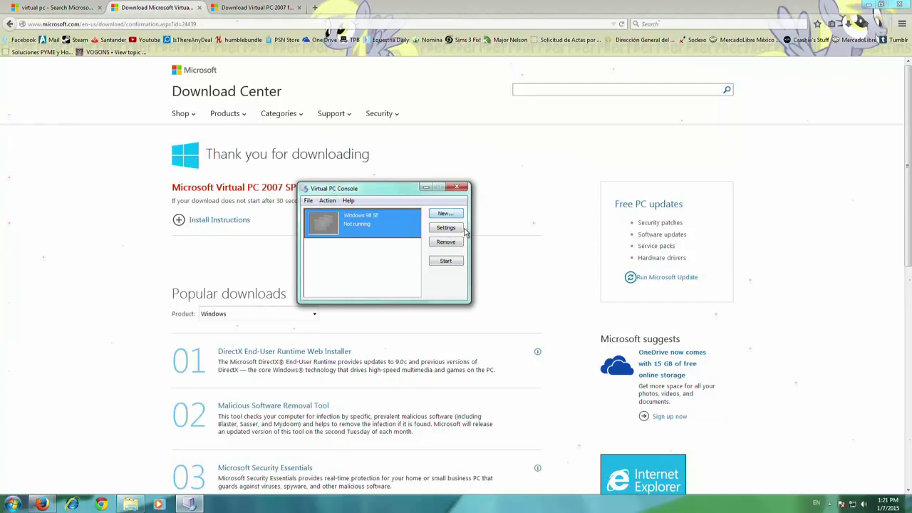
left_click(445, 260)
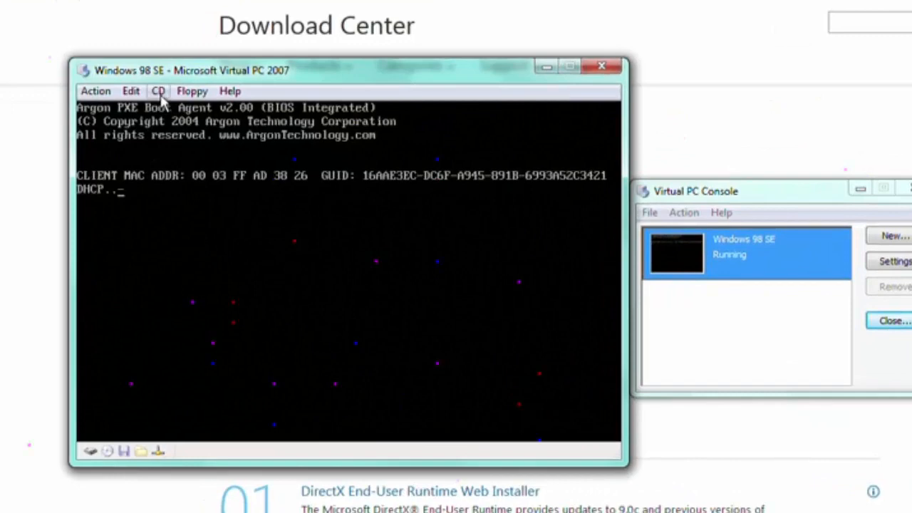
left_click(158, 91)
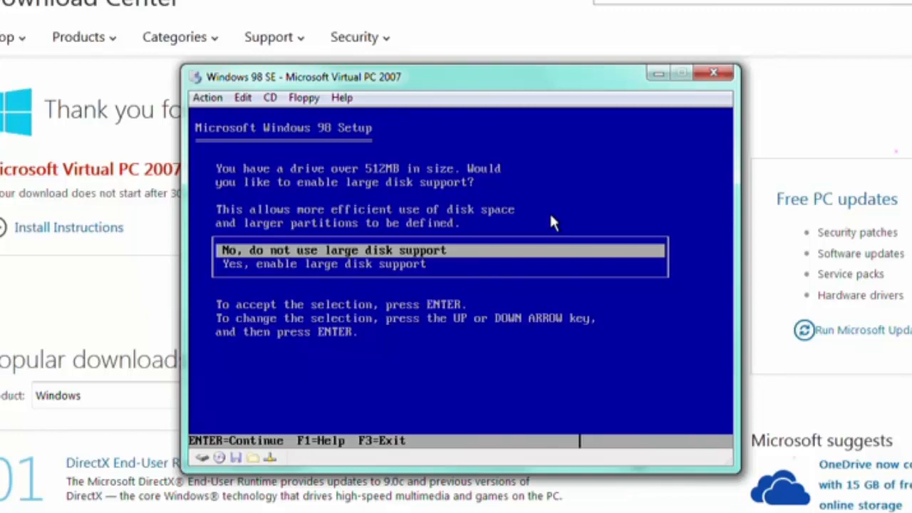
- Accept large disk support in Windows 98 Setup and let it restart the machine
key("enter")
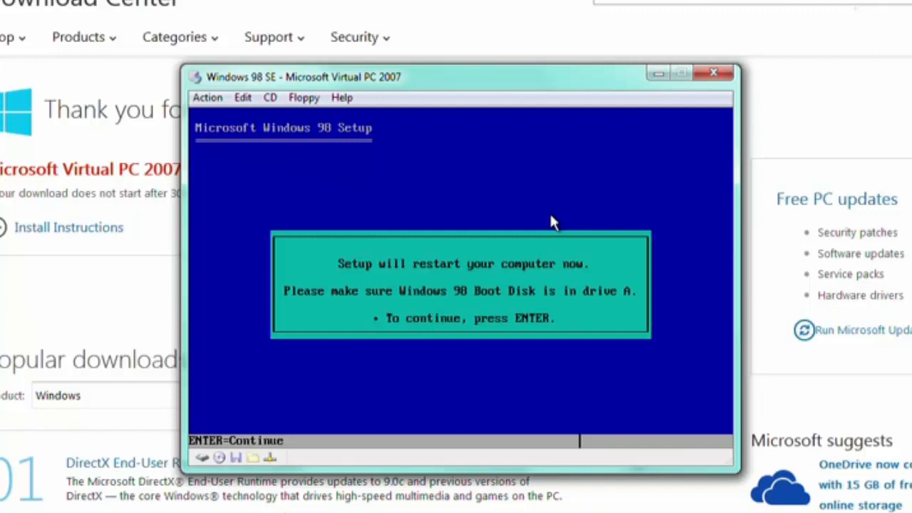
key("enter")
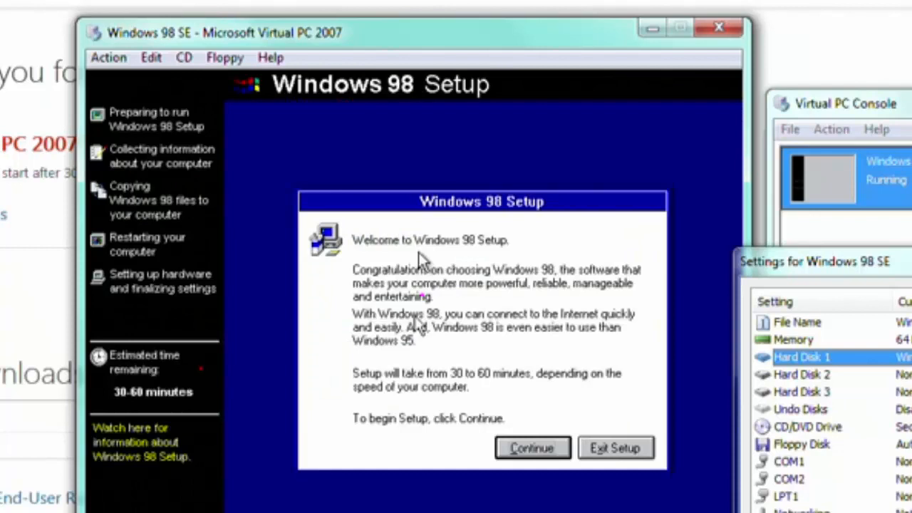
- Continue Windows 98 Setup and keep C:\WINDOWS as the install directory
left_click(532, 447)
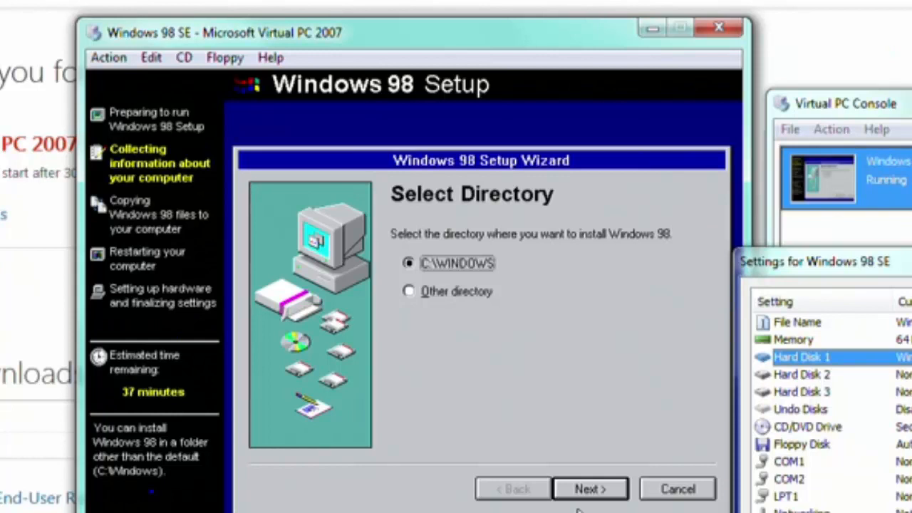
left_click(590, 489)
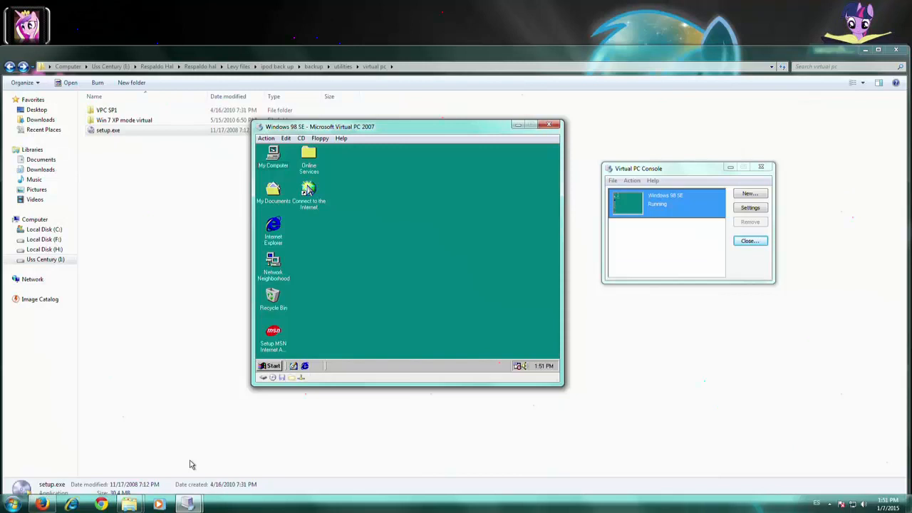
mouse_move(580, 456)
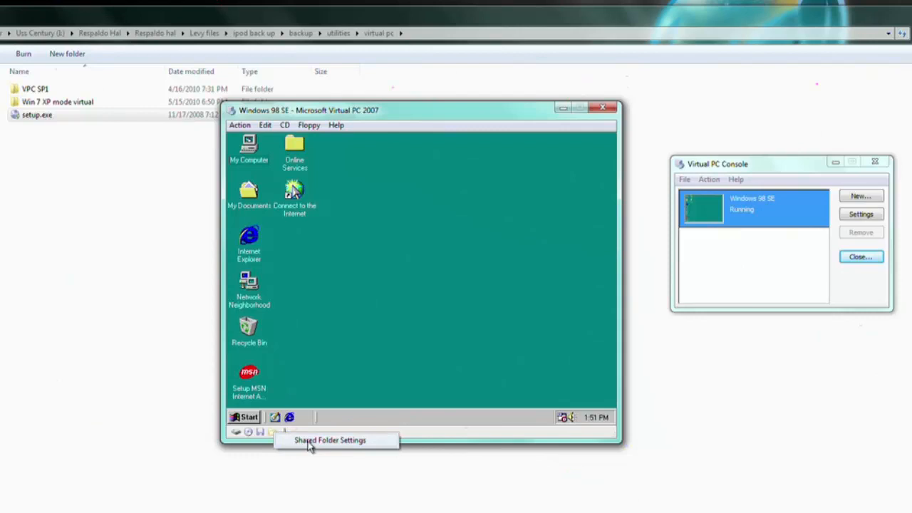
- Check Shared Folder Settings, confirm shared folders need Virtual Machine Additions, and cancel
left_click(329, 440)
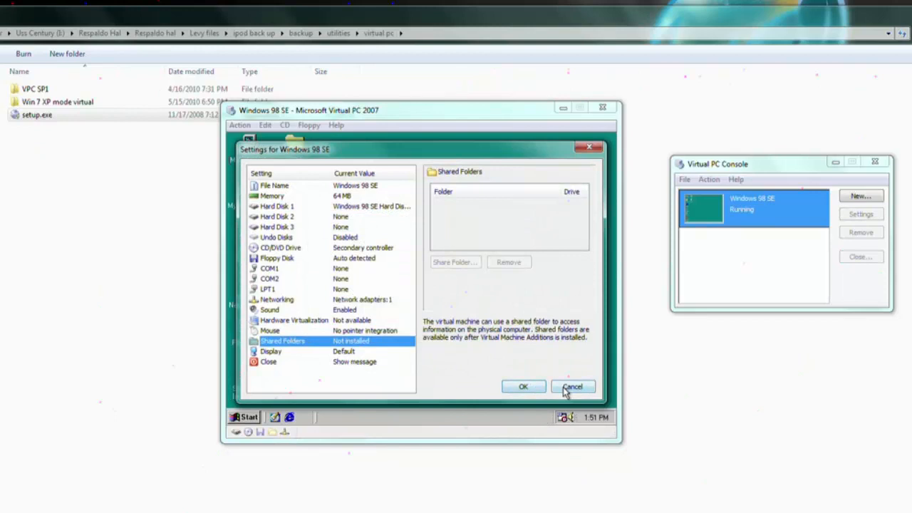
left_click(572, 386)
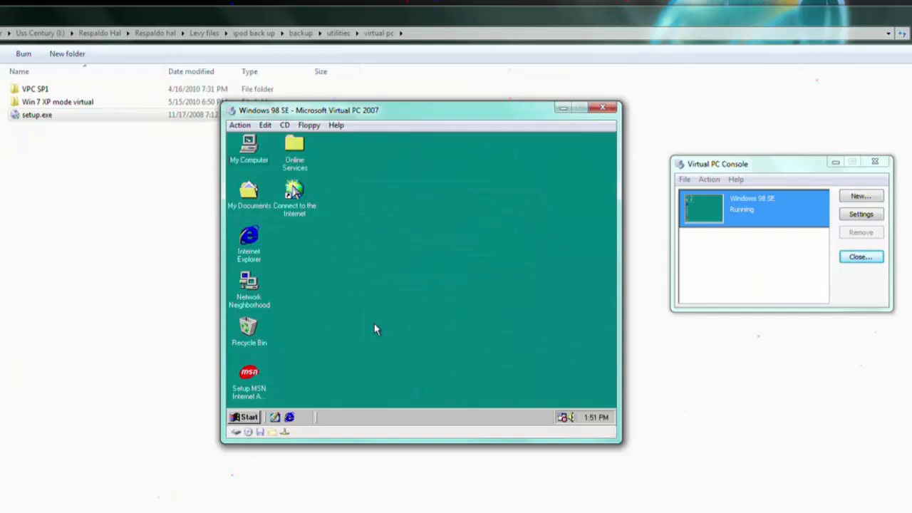
mouse_move(507, 359)
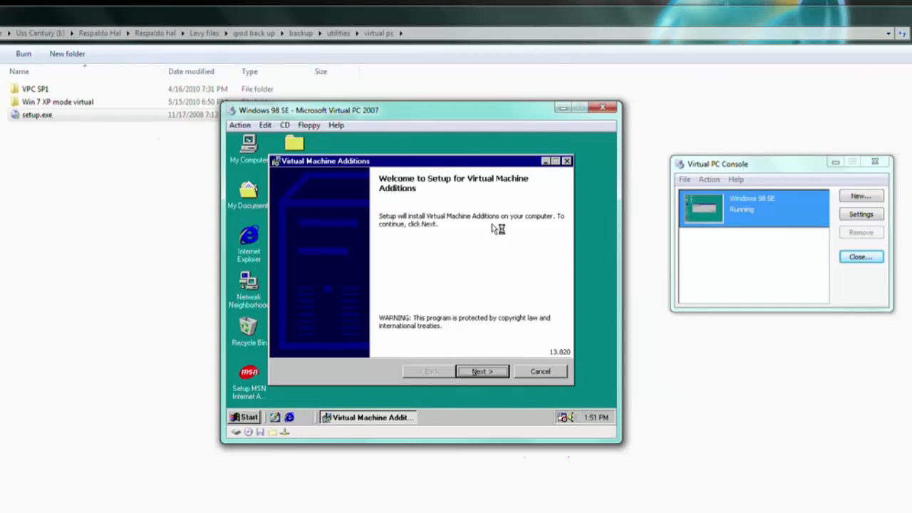
- Proceed through the Virtual Machine Additions setup wizard in the Windows 98 guest
left_click(482, 371)
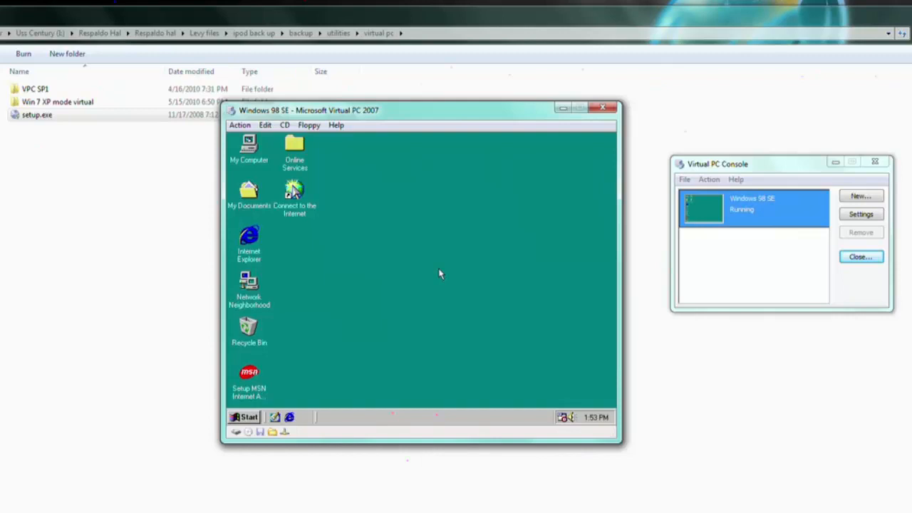
left_click(272, 432)
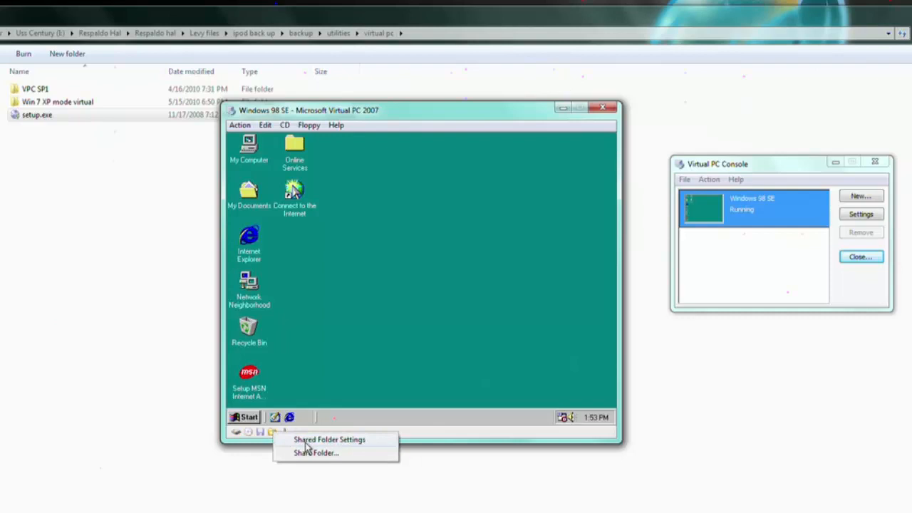
left_click(328, 439)
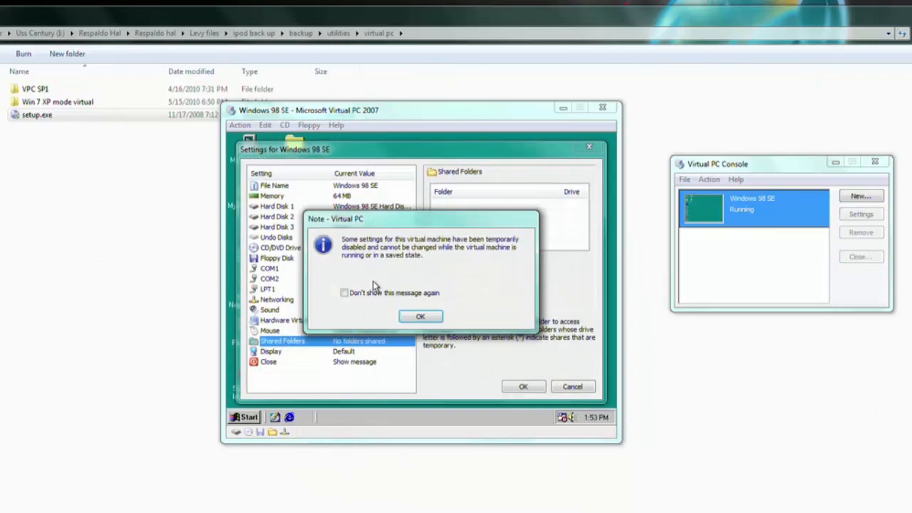
left_click(421, 317)
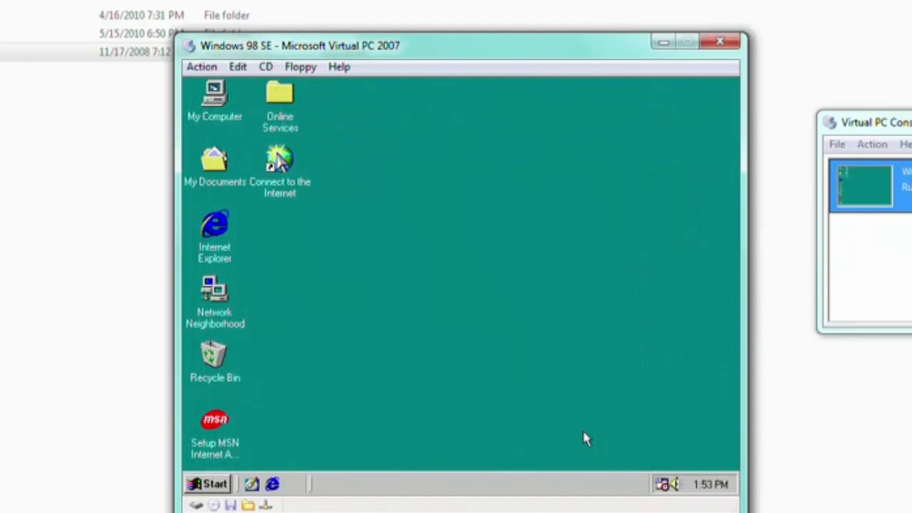
- View My Computer in the guest and confirm the Captain's Chair image is captured as drive D:
double_click(215, 100)
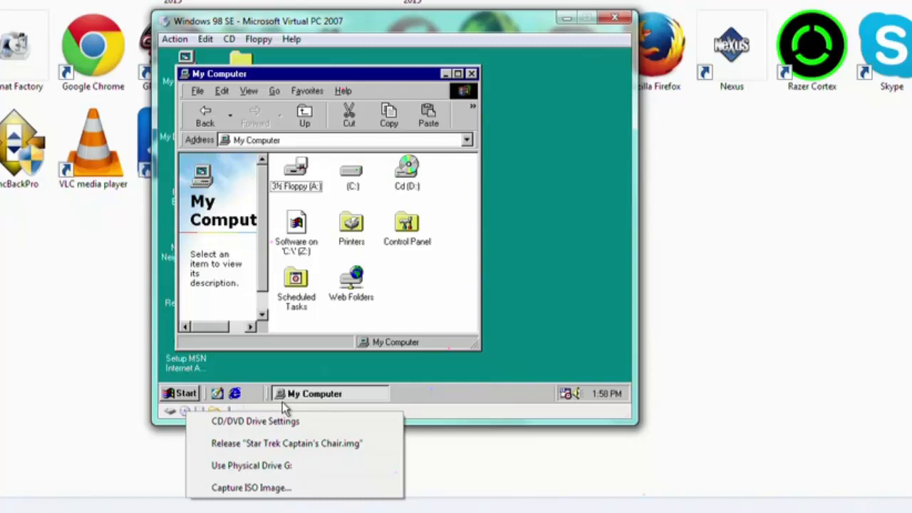
left_click(250, 488)
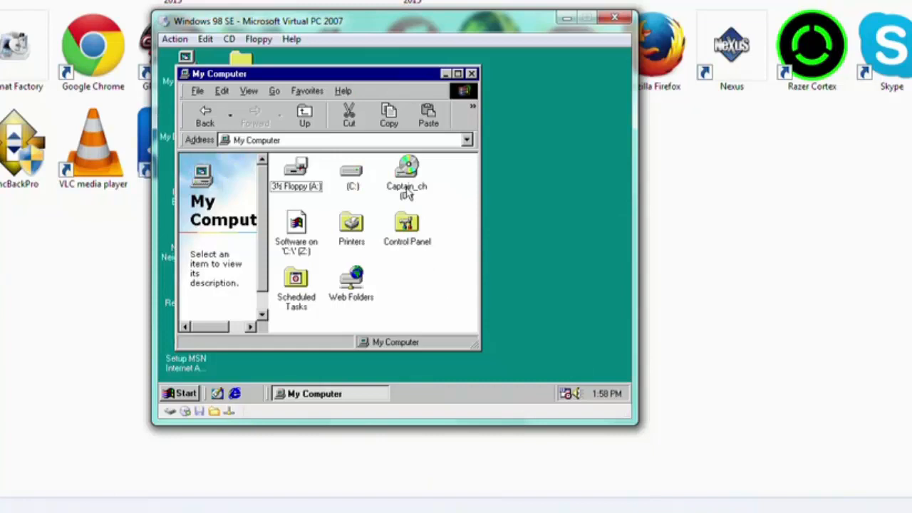
- Install Captain's Chair to C:\Captain's Chair with both components and restart Windows now
double_click(406, 171)
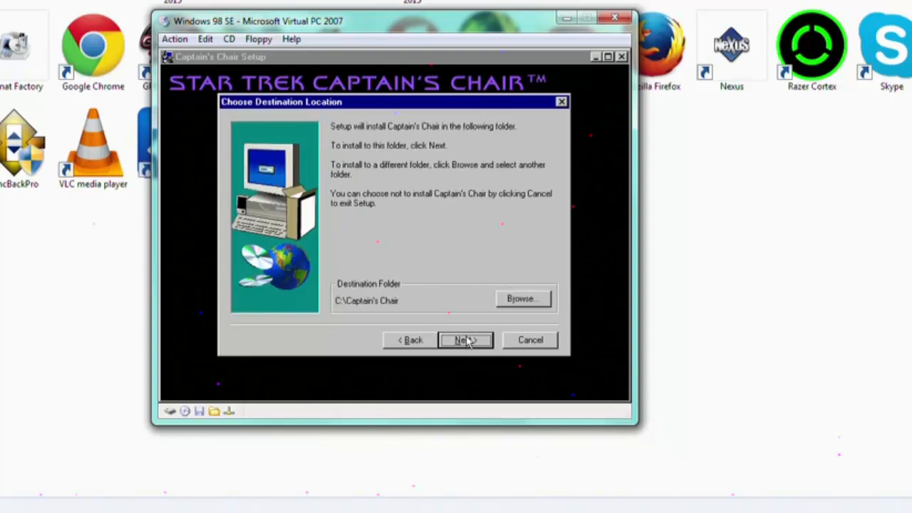
left_click(464, 339)
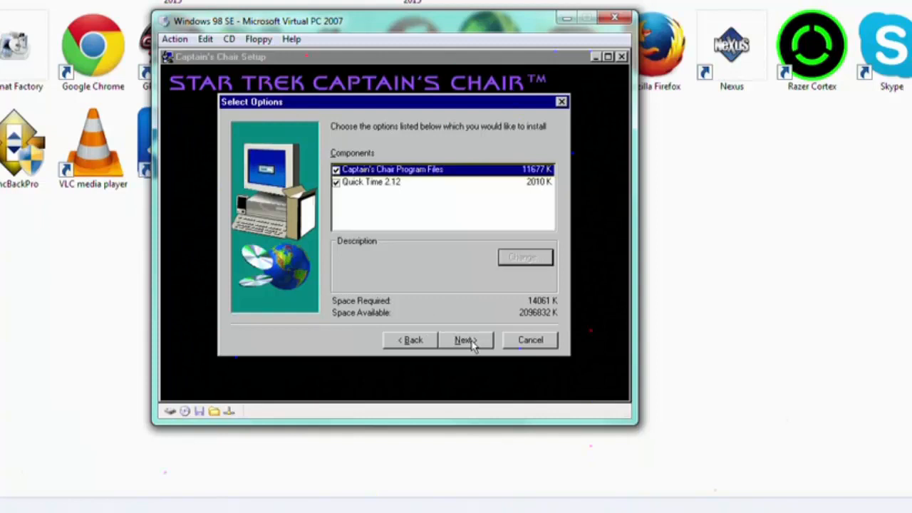
left_click(465, 339)
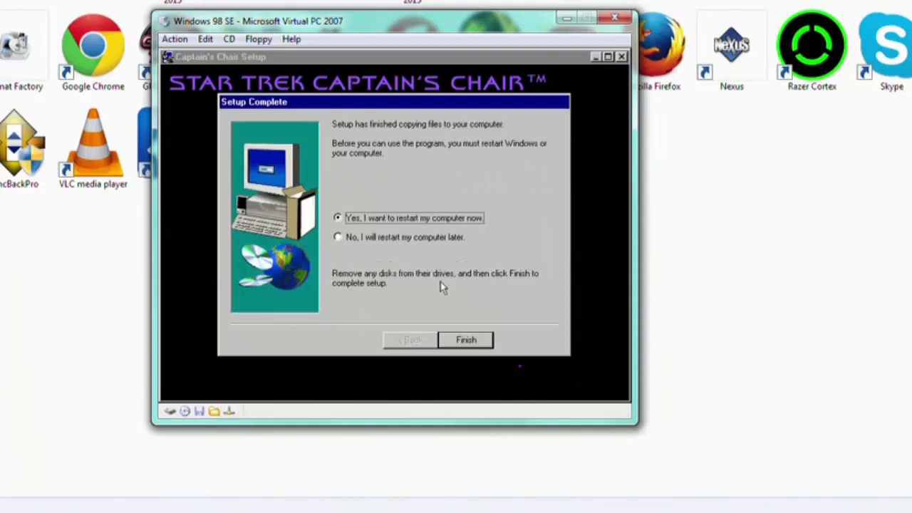
left_click(465, 340)
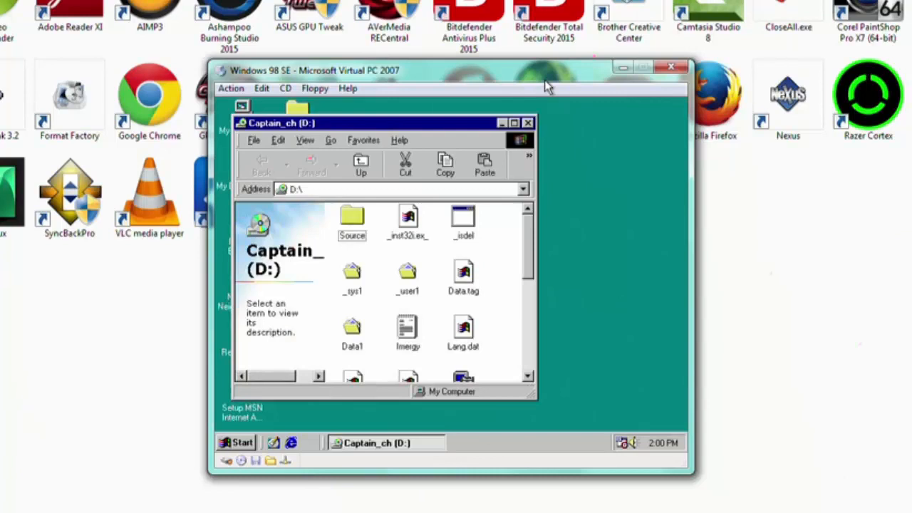
- Switch the Windows 98 virtual machine to Full-Screen Mode and confirm the warning
left_click(231, 87)
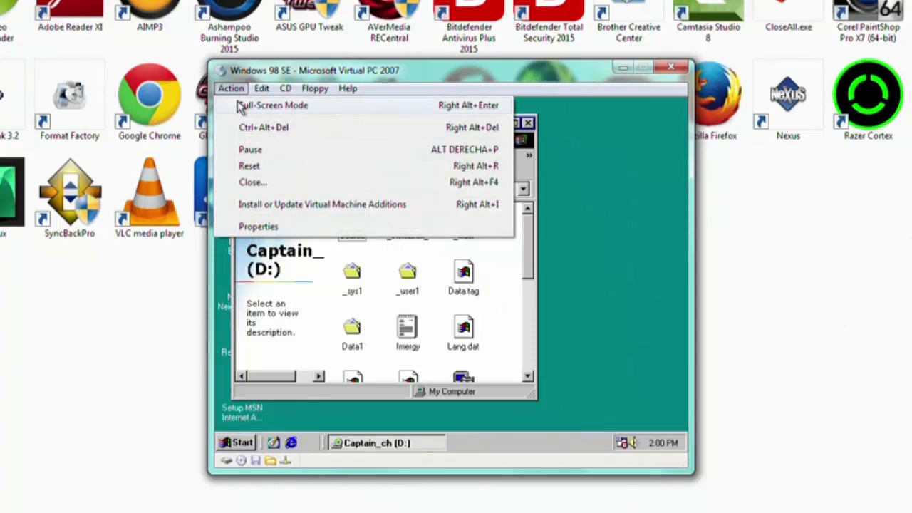
left_click(274, 105)
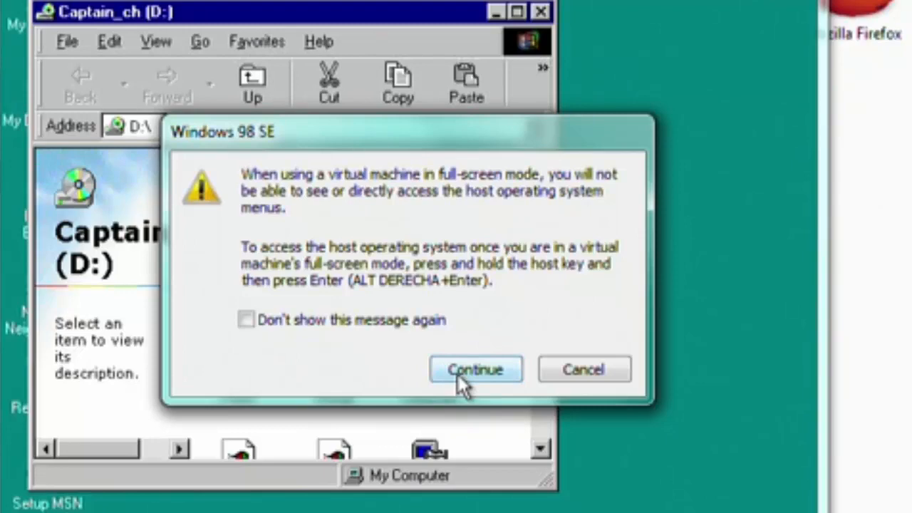
left_click(475, 369)
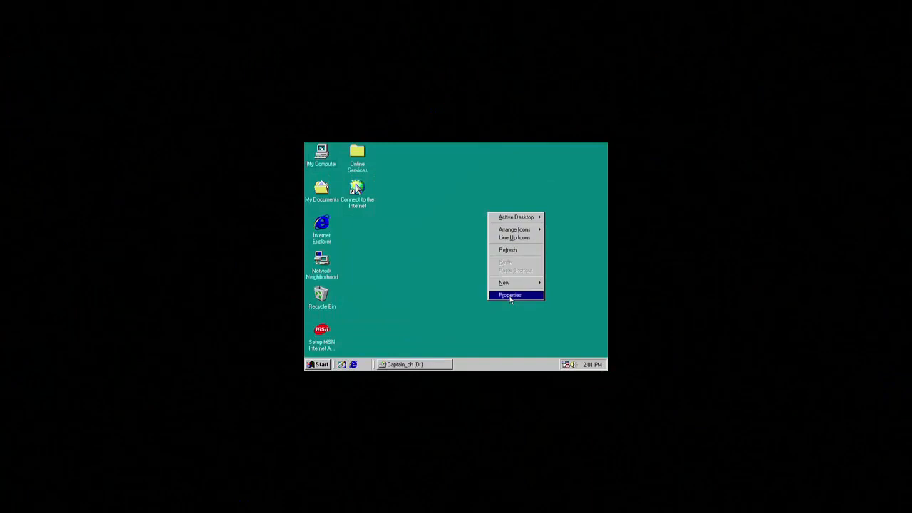
- Apply a 1024 by 768 True Color (32 bit) display in the guest's Display Properties
left_click(509, 295)
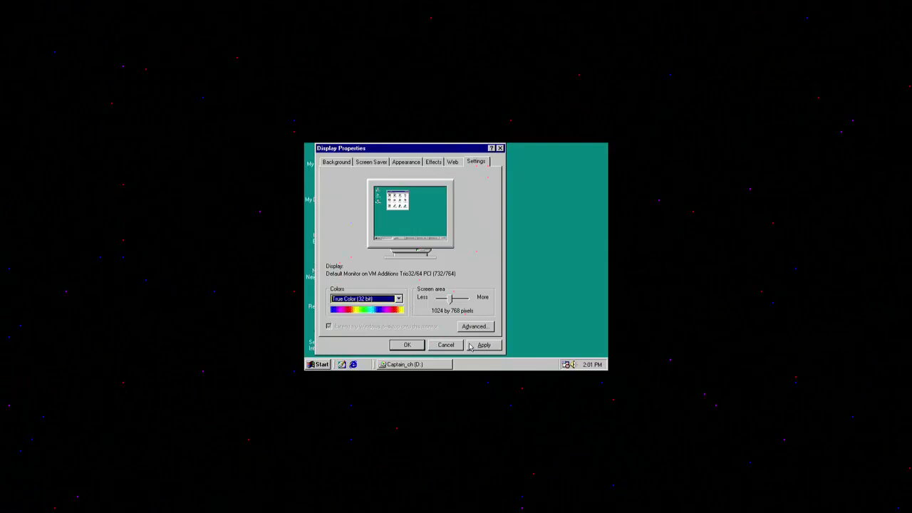
left_click(407, 345)
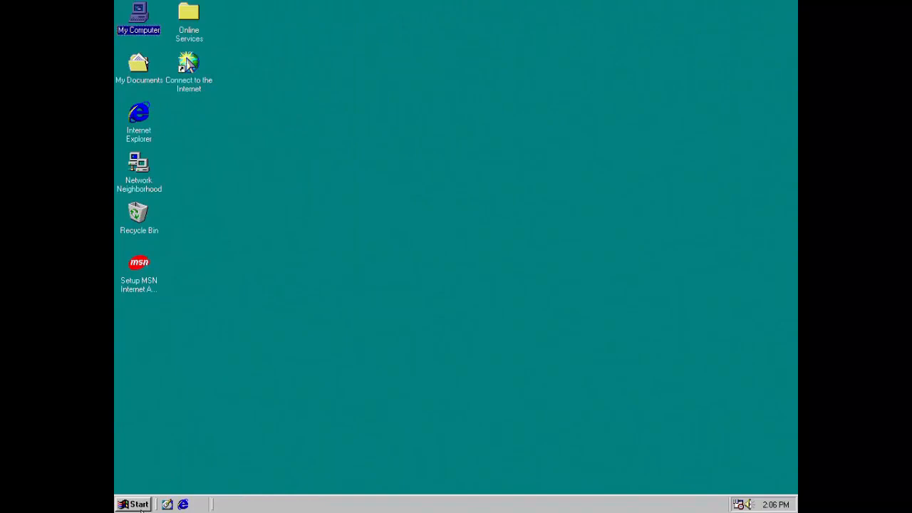
- Launch Star Trek Captain's Chair from the Programs menu to its title screen
left_click(366, 324)
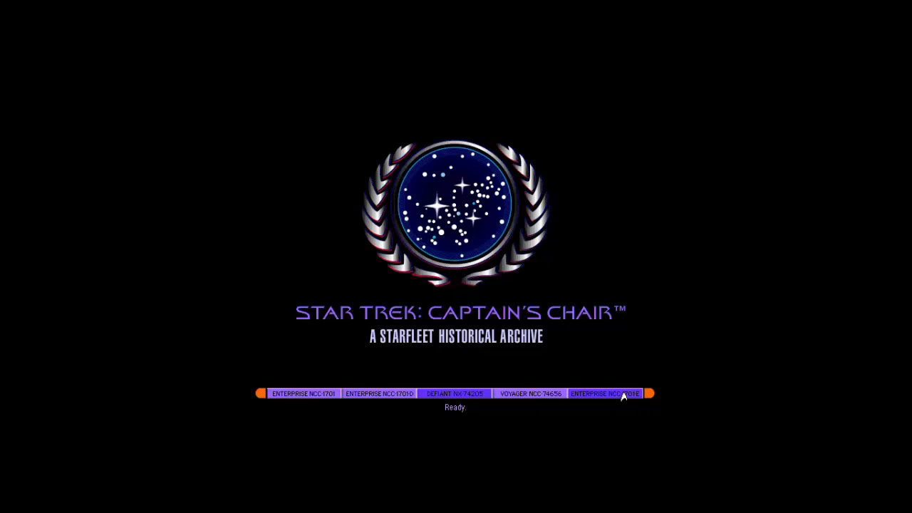
mouse_move(606, 436)
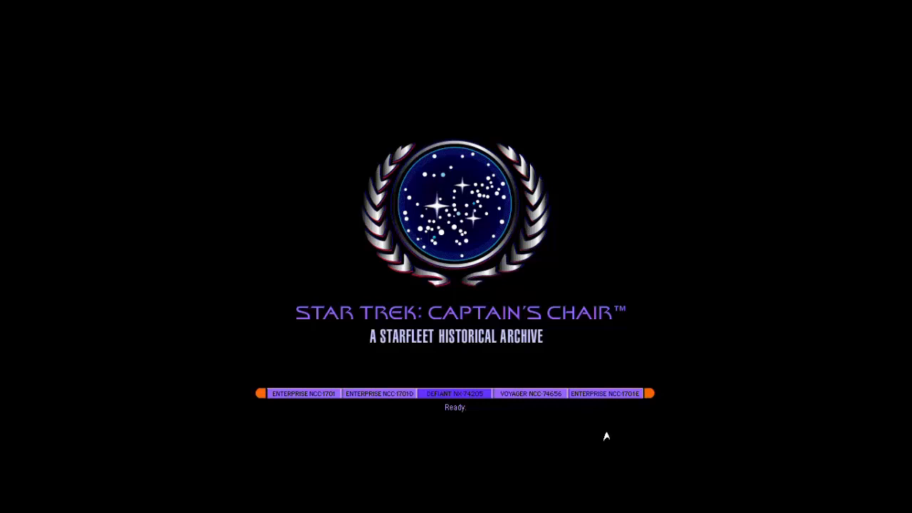
- Enter the U.S.S. Defiant NX-74205 bridge tour from the ship bar
left_click(454, 394)
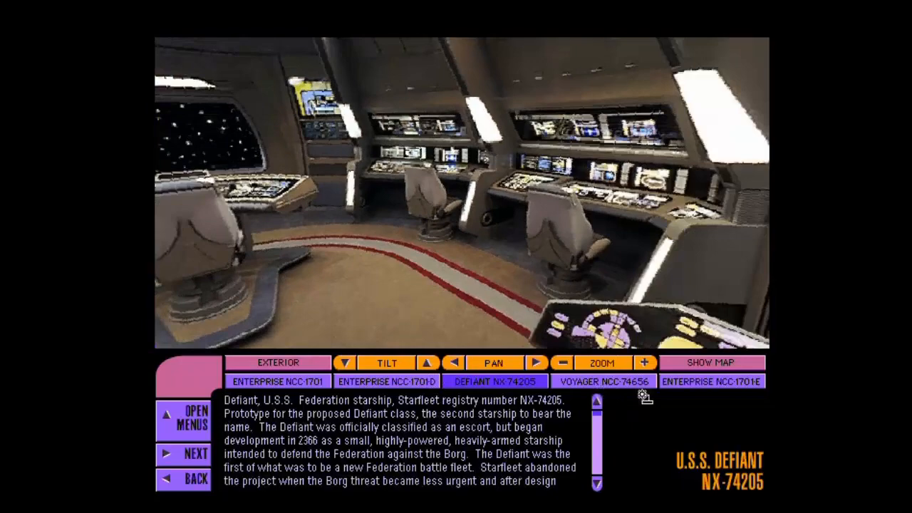
- Pan around the Defiant bridge to the Conn Red Alert Monitor close-up
left_click(709, 363)
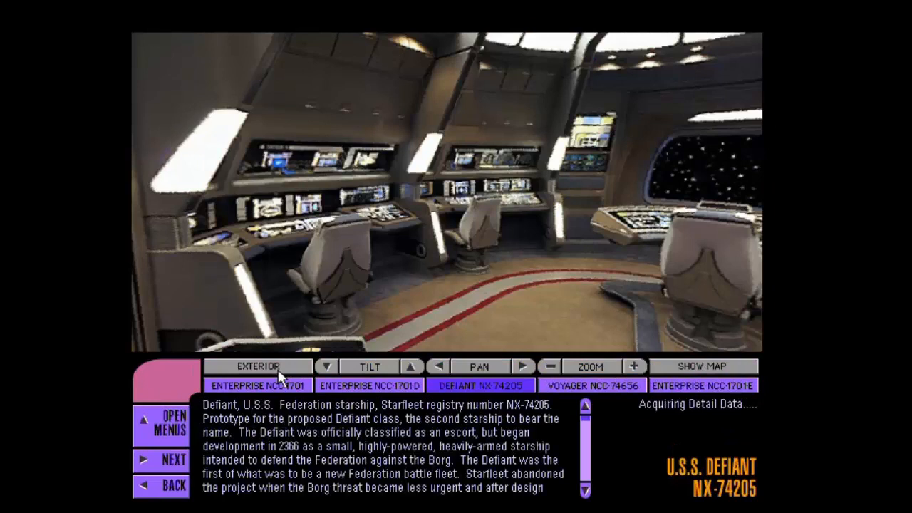
left_click(258, 366)
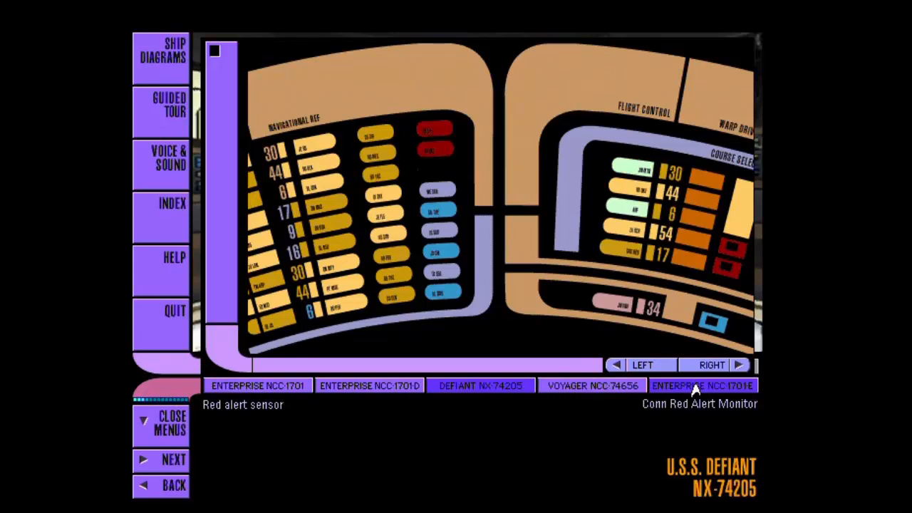
- Switch to the U.S.S. Enterprise NCC-1701-E bridge from the ship bar
left_click(702, 385)
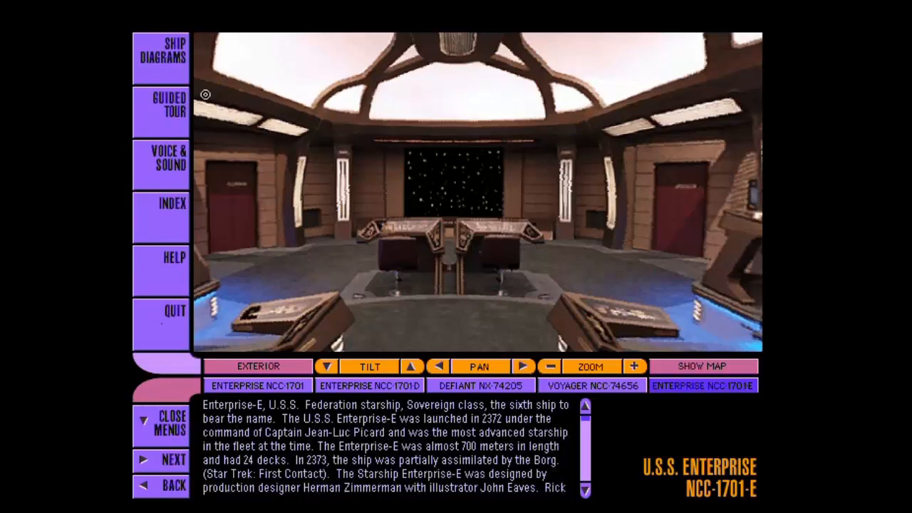